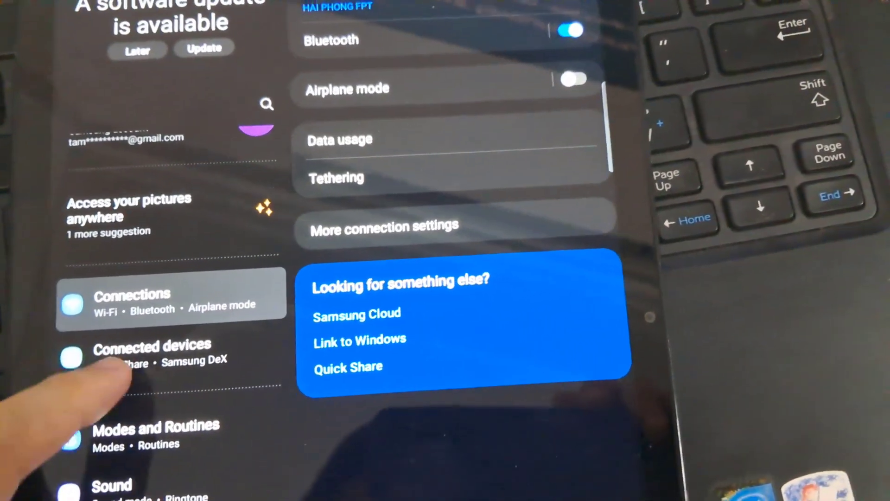
Step: Go to the Connected devices page listing Quick Share, Samsung DeX, Smart View and SmartThings
{"action": "left_click", "coordinate": [151, 352]}
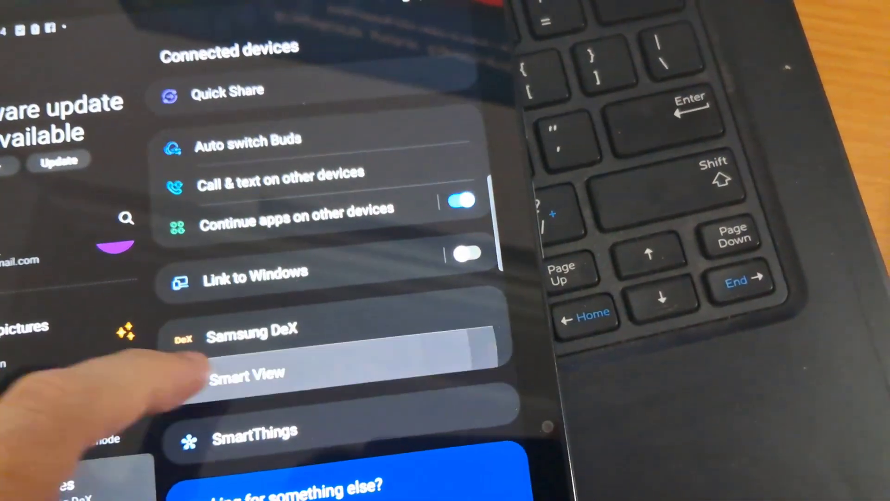
Step: Scan with Smart View and choose the Samsung Q60BA 55 TV as the mirroring target
{"action": "left_click", "coordinate": [244, 374]}
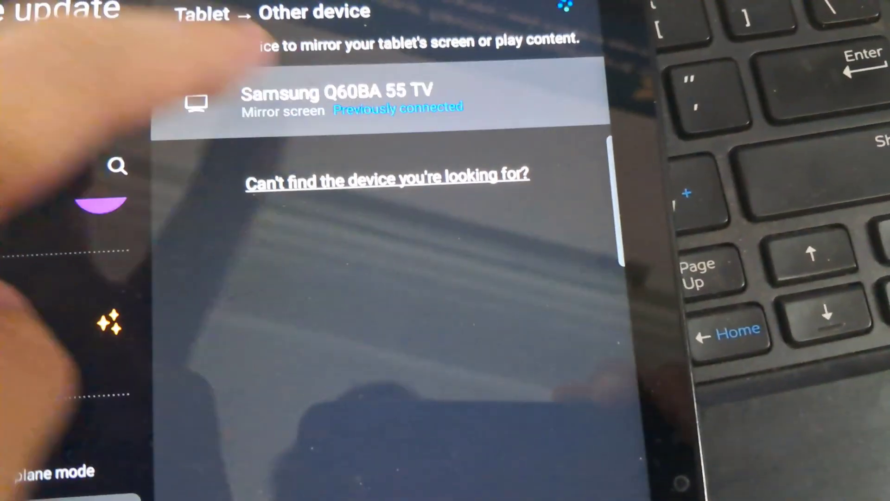
{"action": "left_click", "coordinate": [334, 99]}
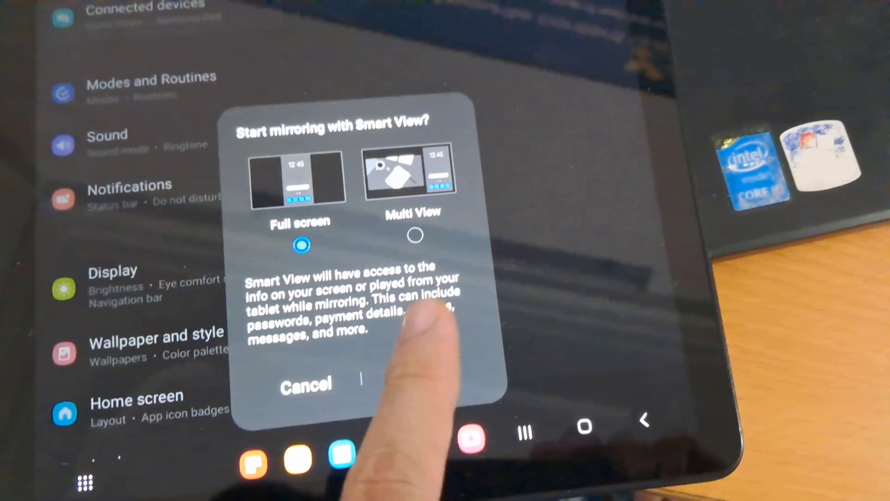
Step: Start full-screen mirroring with Start now, then return to the Connected devices page
{"action": "left_click", "coordinate": [305, 385]}
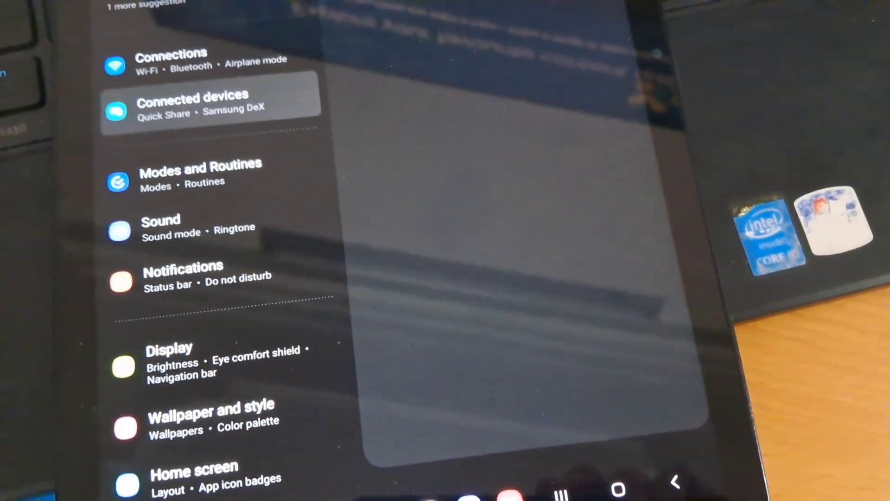
{"action": "left_click", "coordinate": [191, 103]}
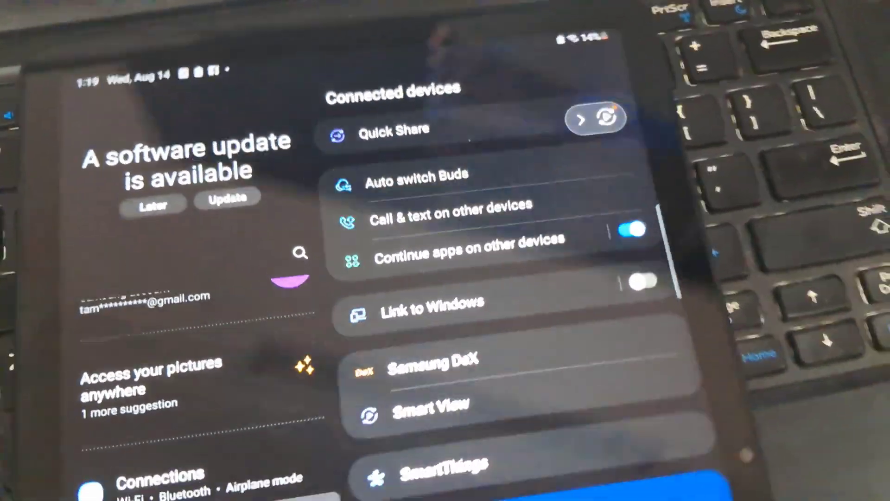